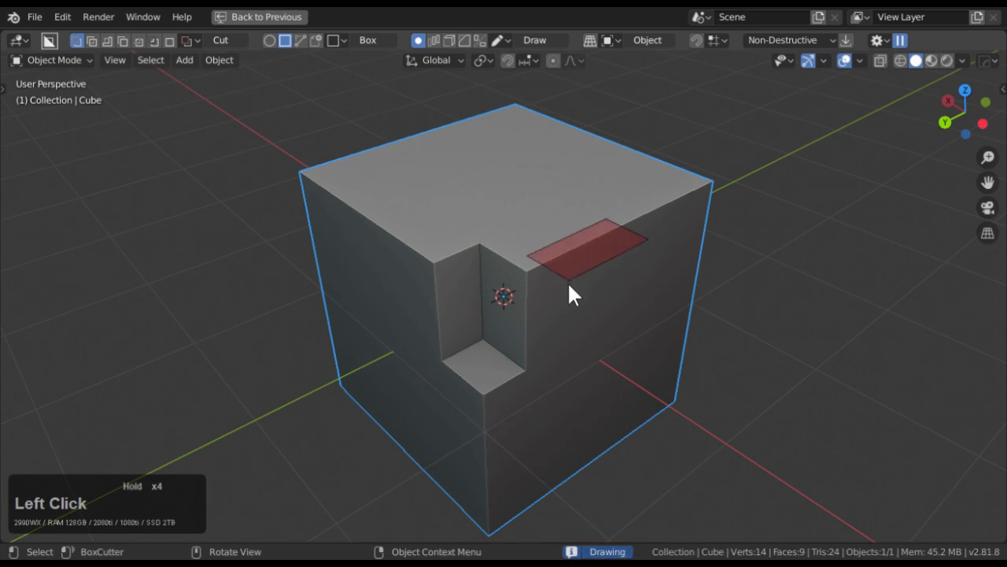
# - Notch the cube's top, then carve a stepped front recess and slice a deeper frame with BoxCutter
pyautogui.click(572, 294)
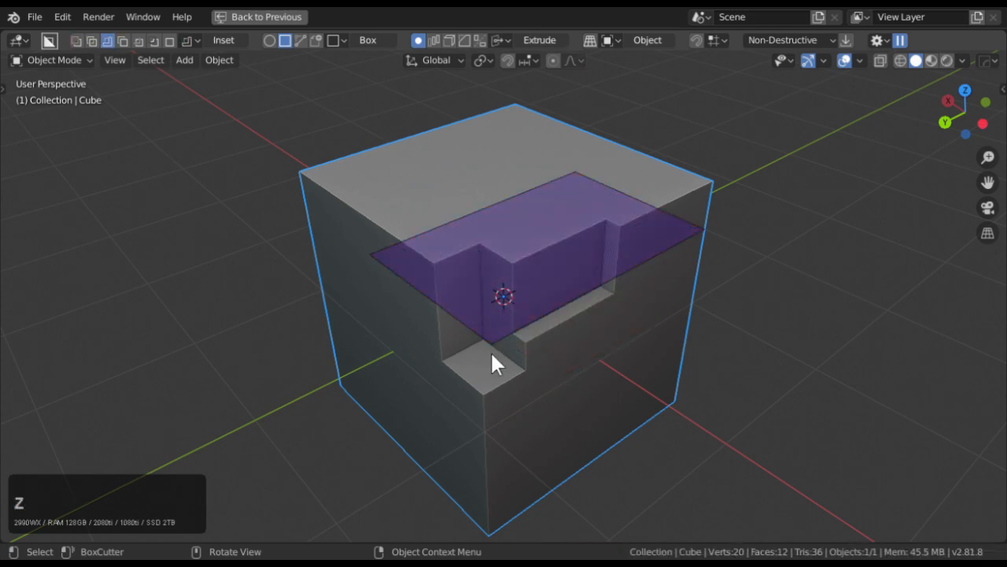
pyautogui.click(496, 365)
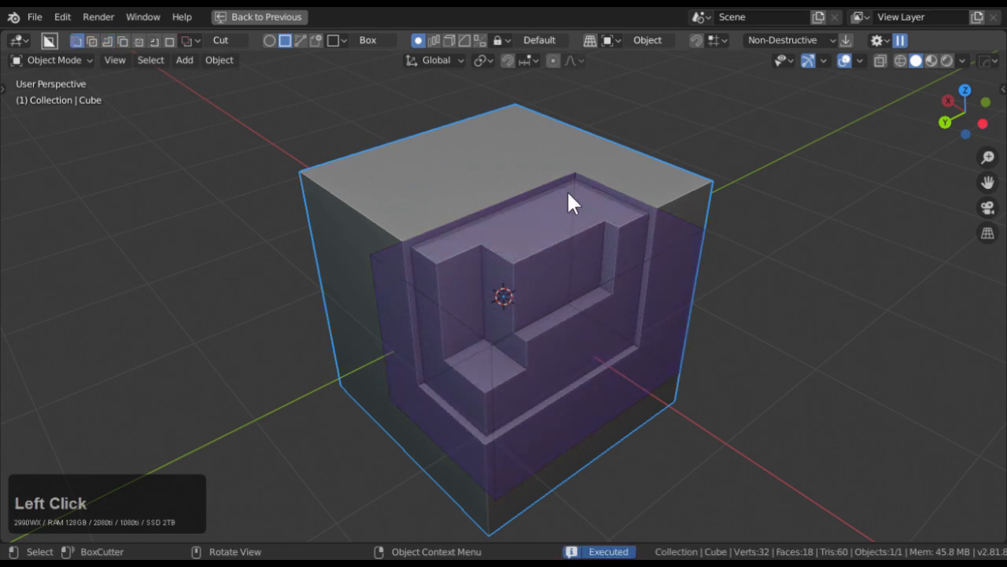
pyautogui.press('X')
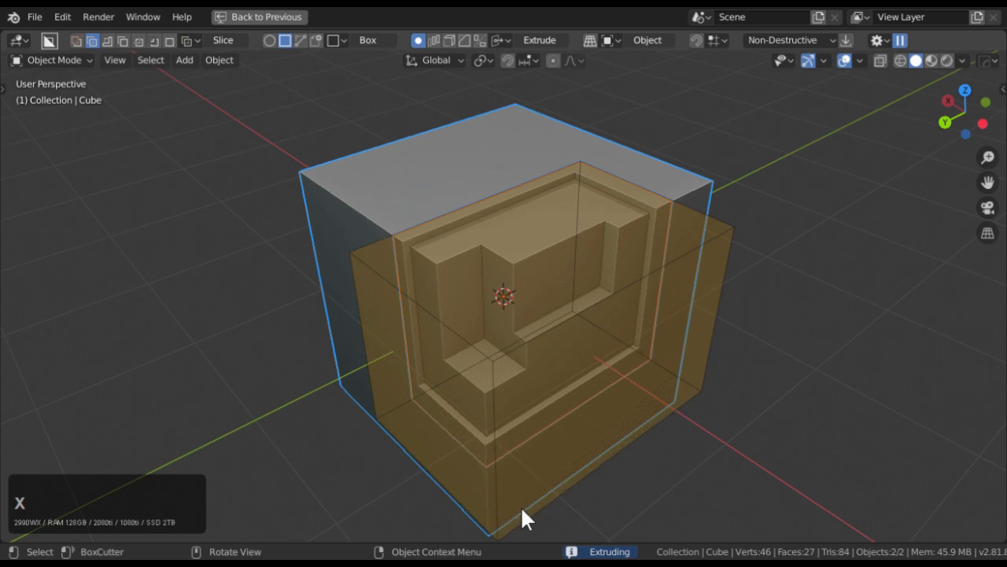
pyautogui.click(573, 171)
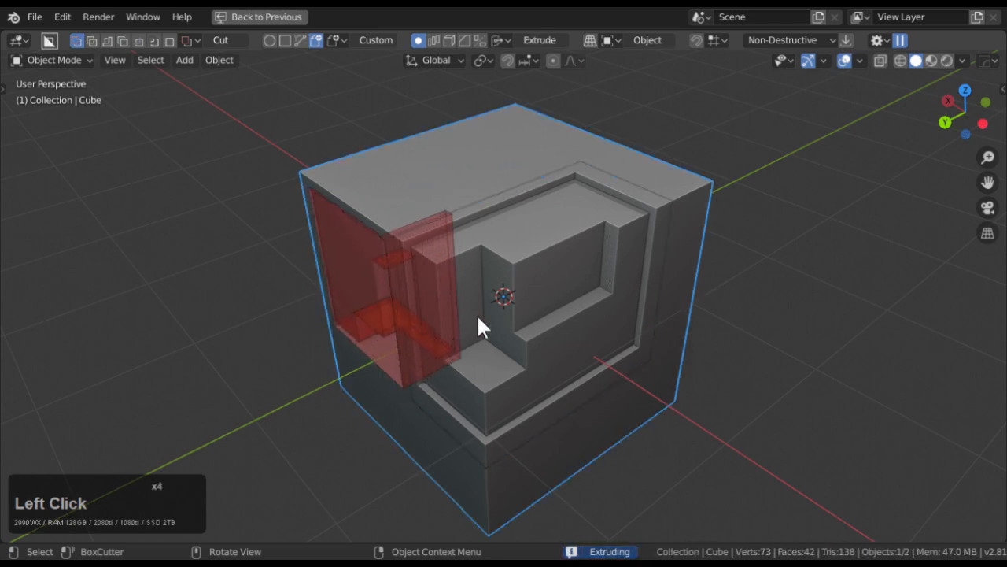
# - Cut a recess into the cube's left side and sharpen the edges from the HOps Q menu
pyautogui.click(480, 326)
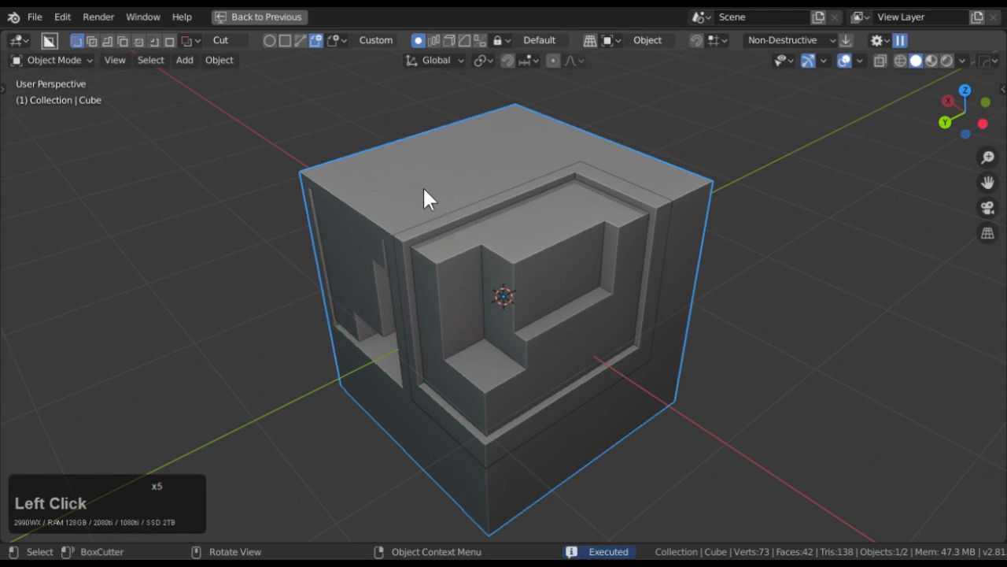
pyautogui.press('q')
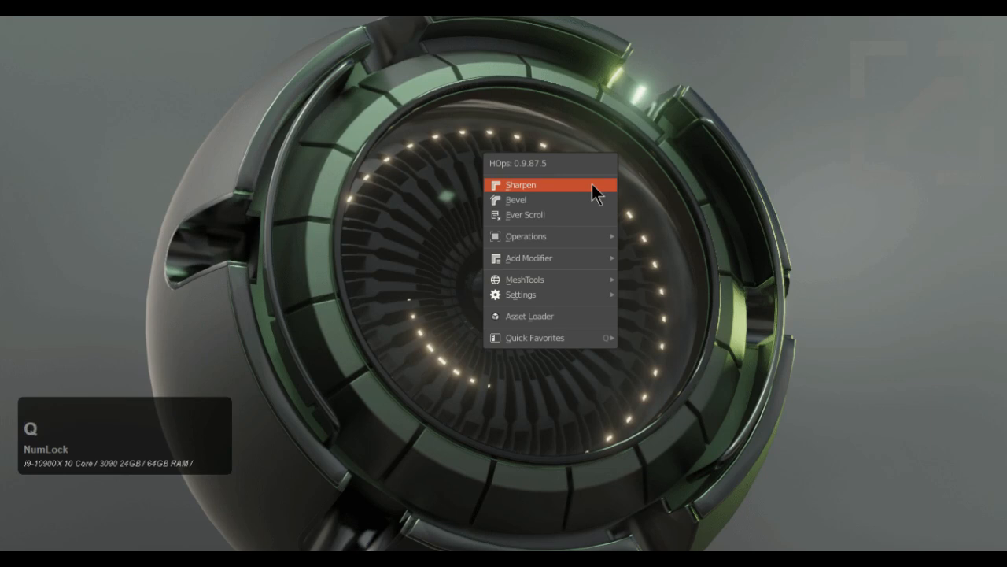
pyautogui.click(531, 185)
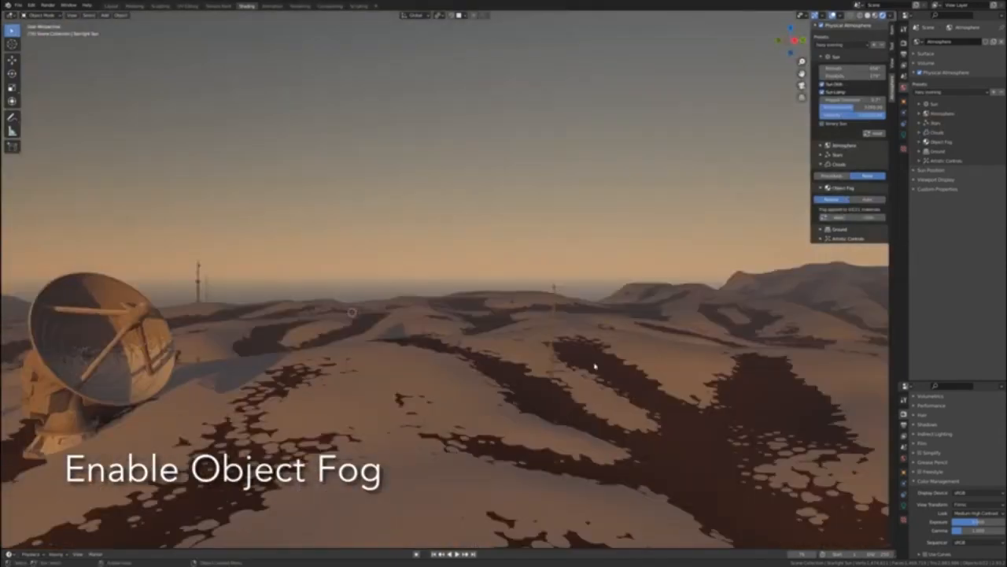
# - Enable Object Fog in the atmosphere add-on panel for the desert scene
pyautogui.click(847, 44)
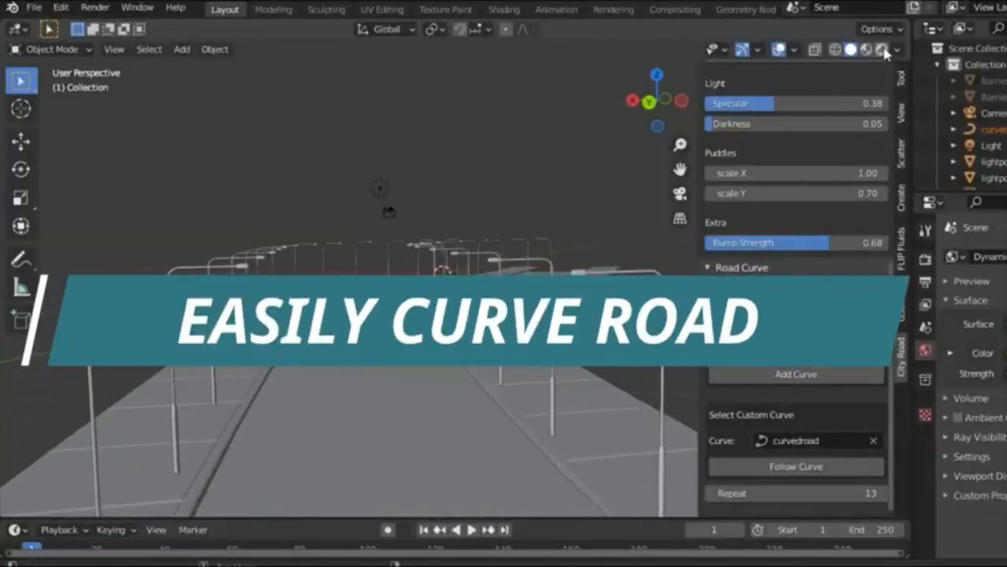
# - Apply the Far Left road curve preset so the city street bends along it
pyautogui.click(787, 213)
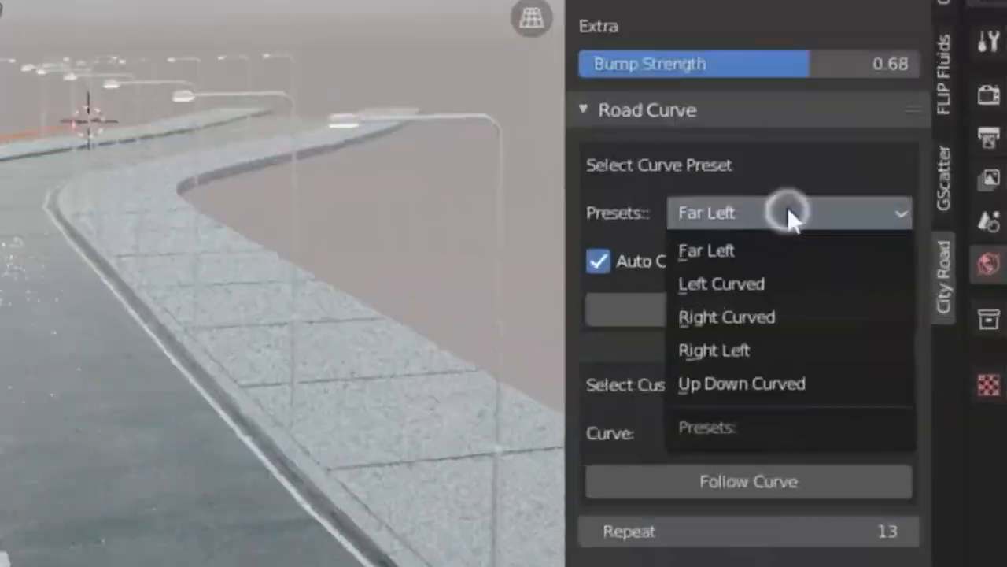
pyautogui.click(727, 316)
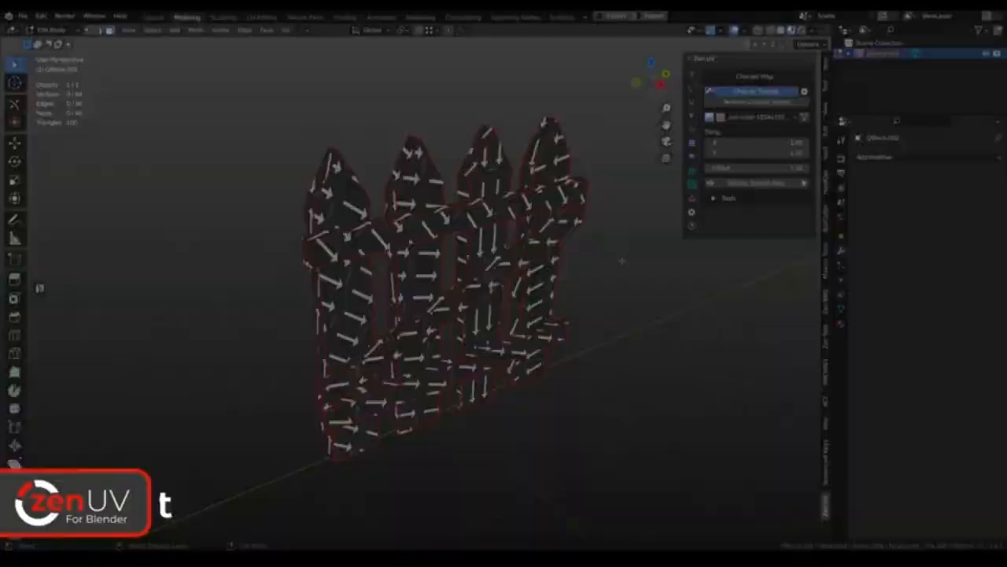
# - Apply the Zen UV checker texture to the door model to inspect its UV layout
pyautogui.click(756, 101)
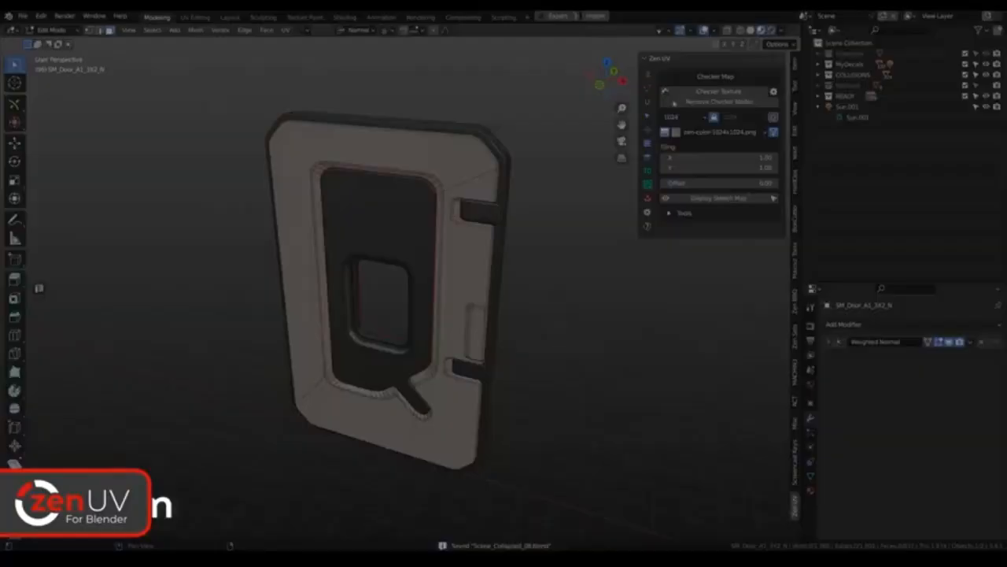
pyautogui.click(717, 90)
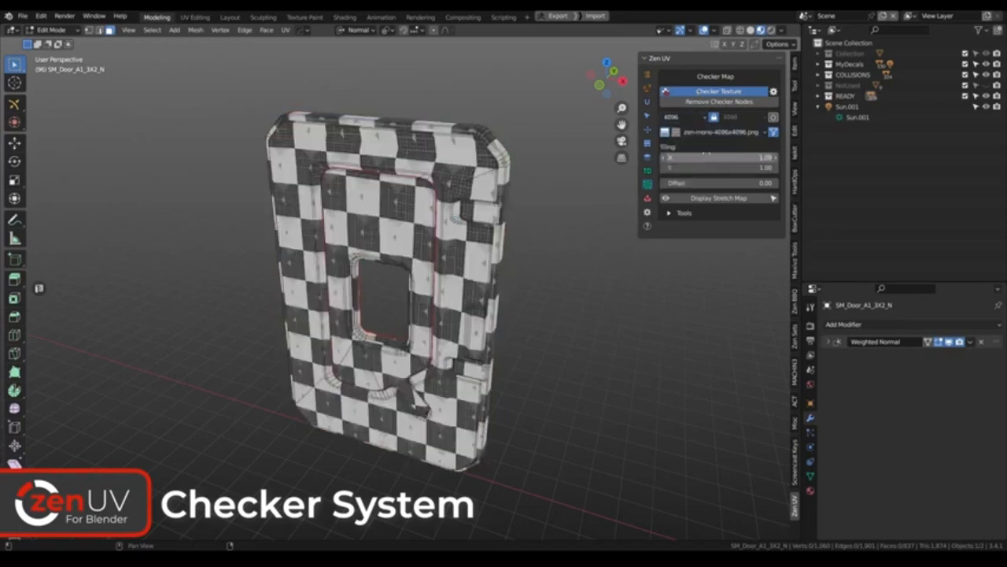
pyautogui.click(717, 198)
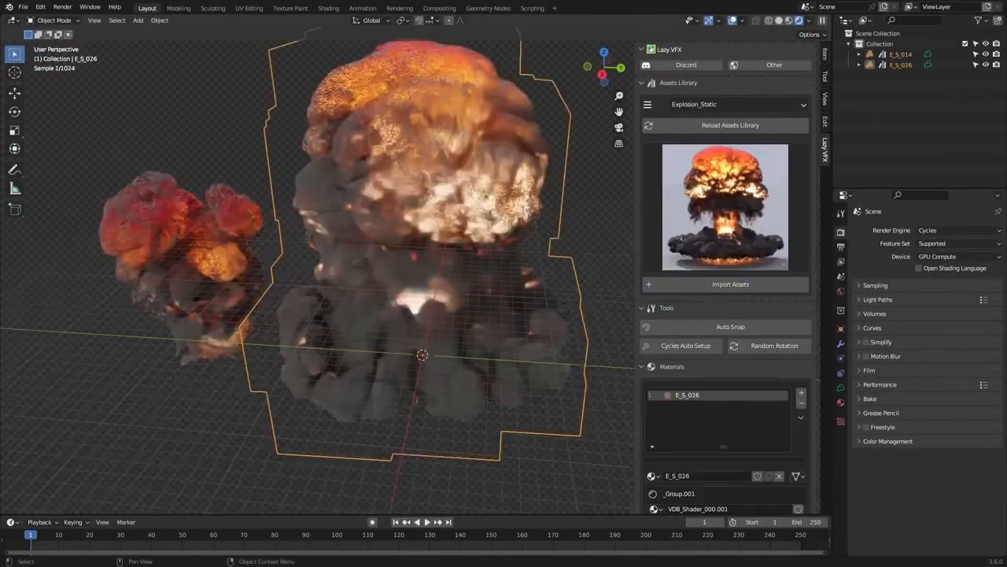
# - Choose the Smoke_Static category in the Lazy VFX assets library
pyautogui.click(732, 104)
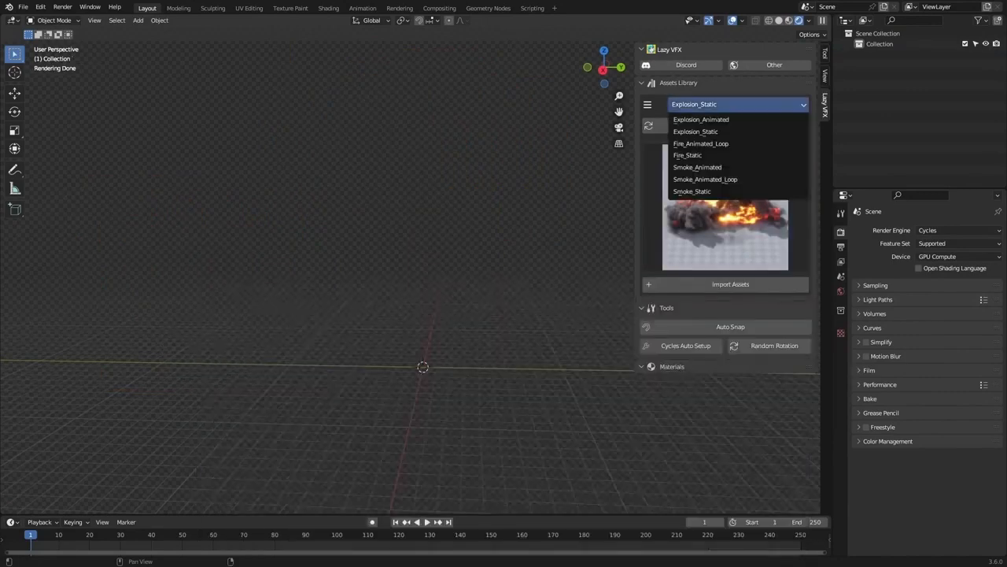
pyautogui.click(692, 192)
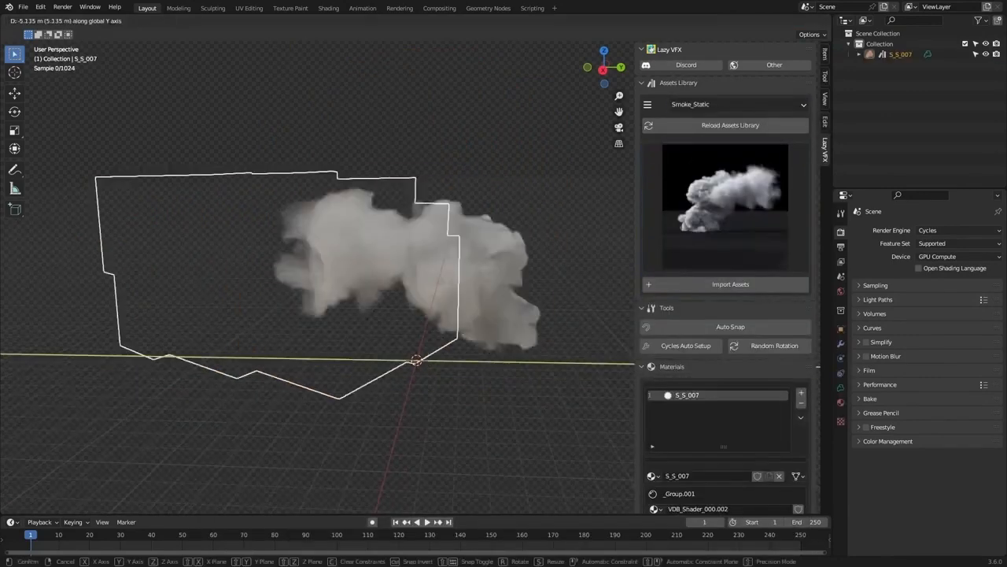